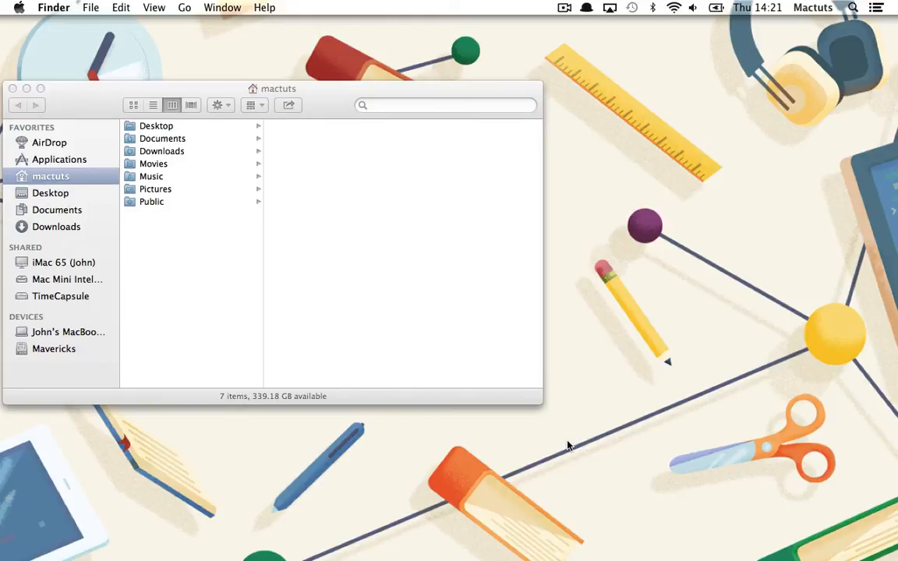
- Search Spotlight for 'litt' to locate LittleSnapper
type("litt")
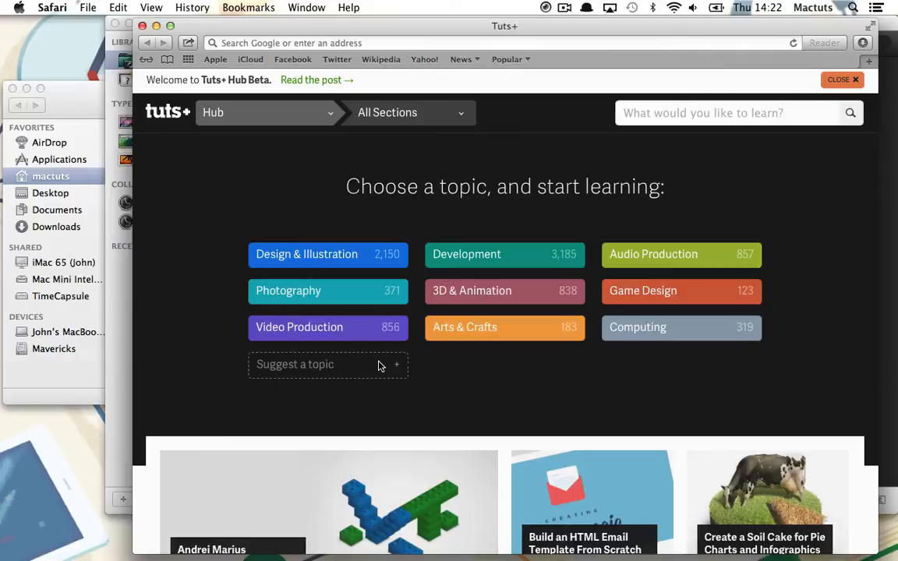
- Scroll the Tuts+ Hub page before capturing it as a full web page snap
scroll("down", 3)
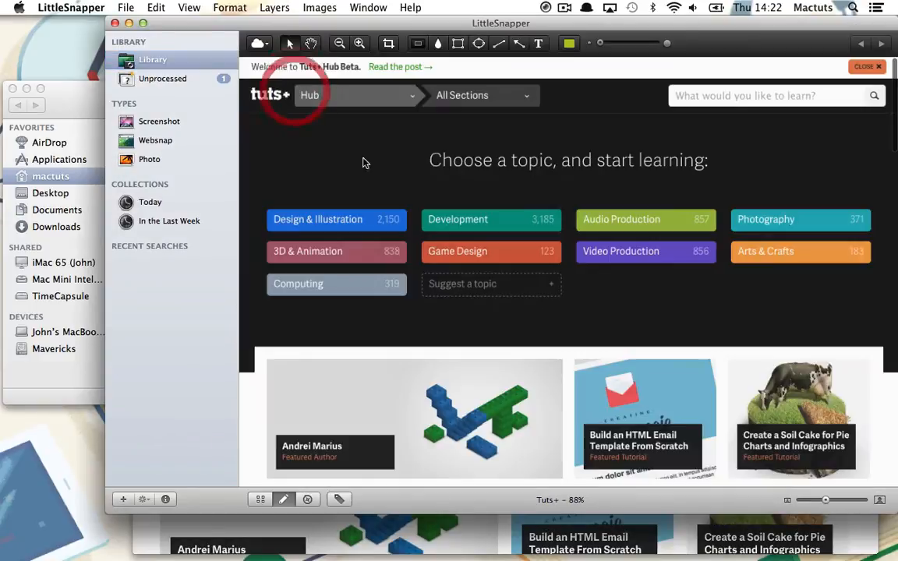
- Load the captured snap's URL as the live hub.tutsplus.com site in LittleSnapper's browser view
scroll("down", 3)
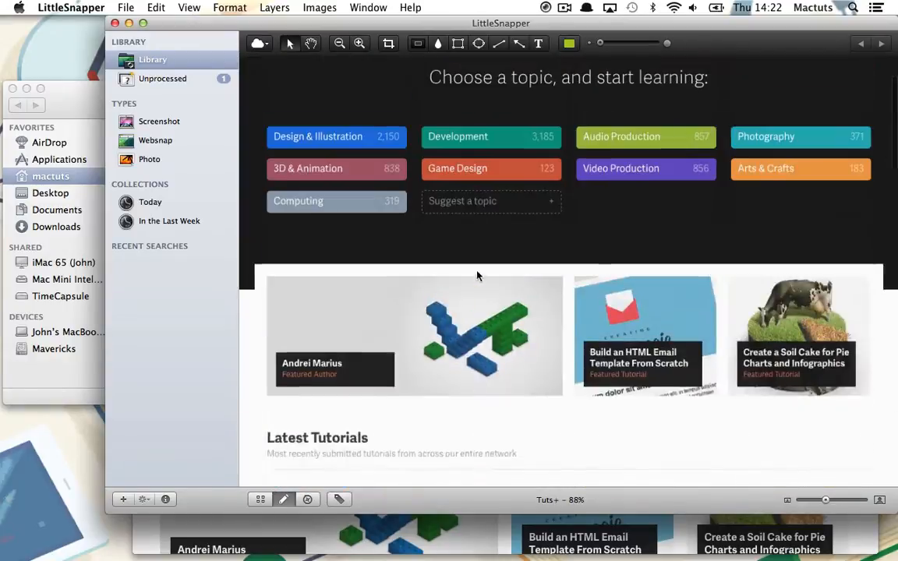
left_click(259, 499)
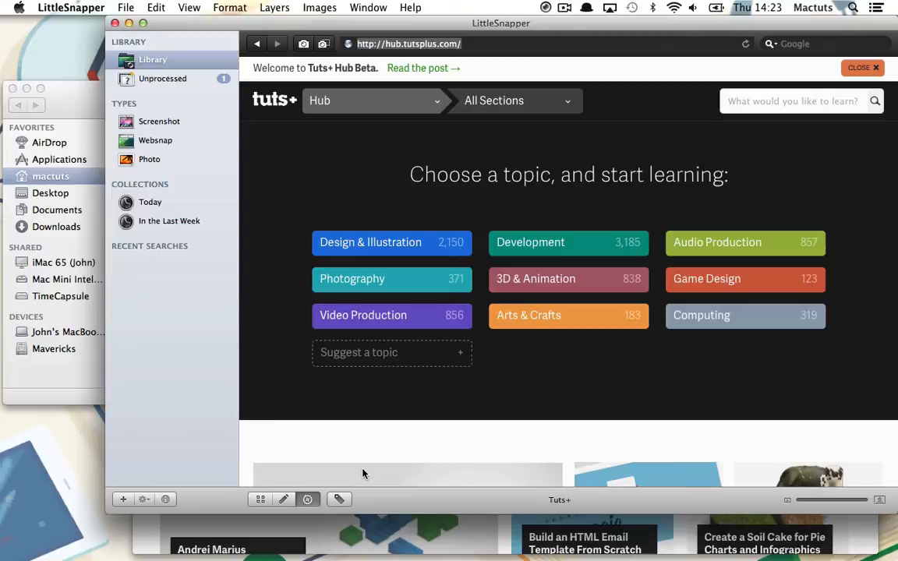
mouse_move(257, 511)
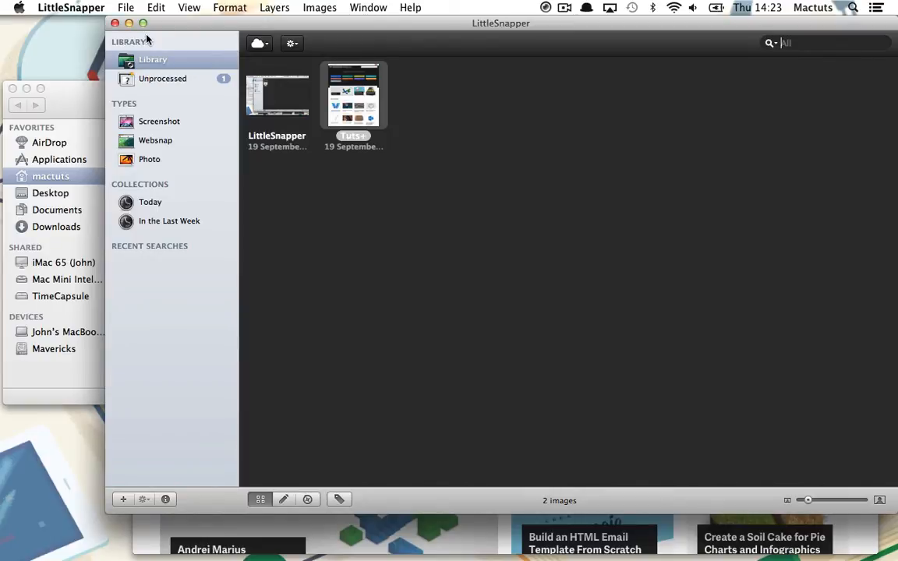
- Select and view the LittleSnapper snap in the library before returning to Safari
left_click(278, 95)
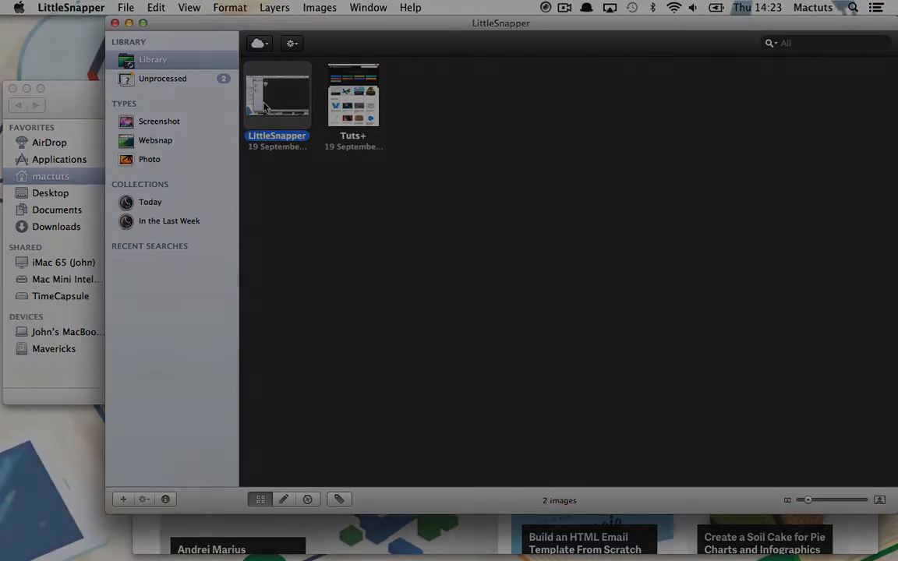
double_click(353, 95)
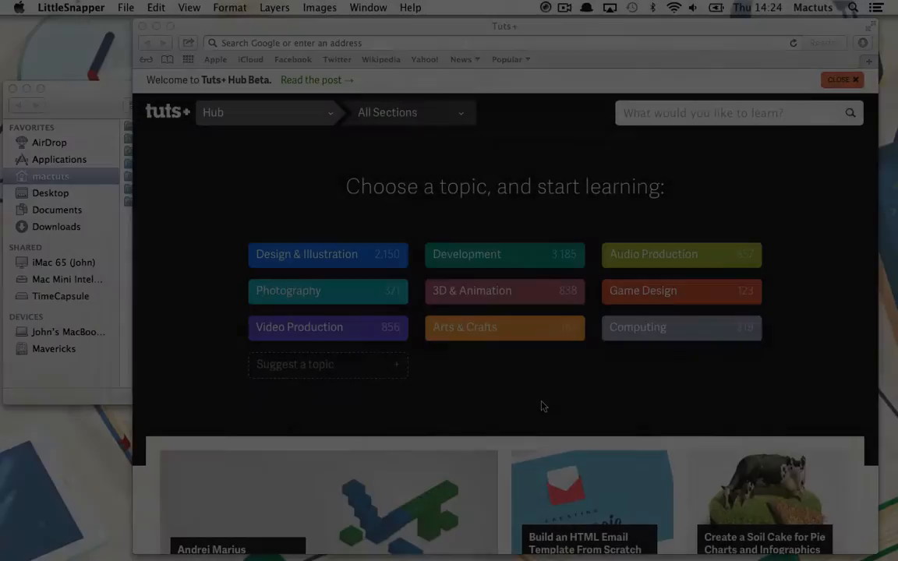
- Capture an area snap of the Tuts+ topic buttons grid, about 815 by 290 px, via Alt+Cmd+4
key("alt+cmd+4")
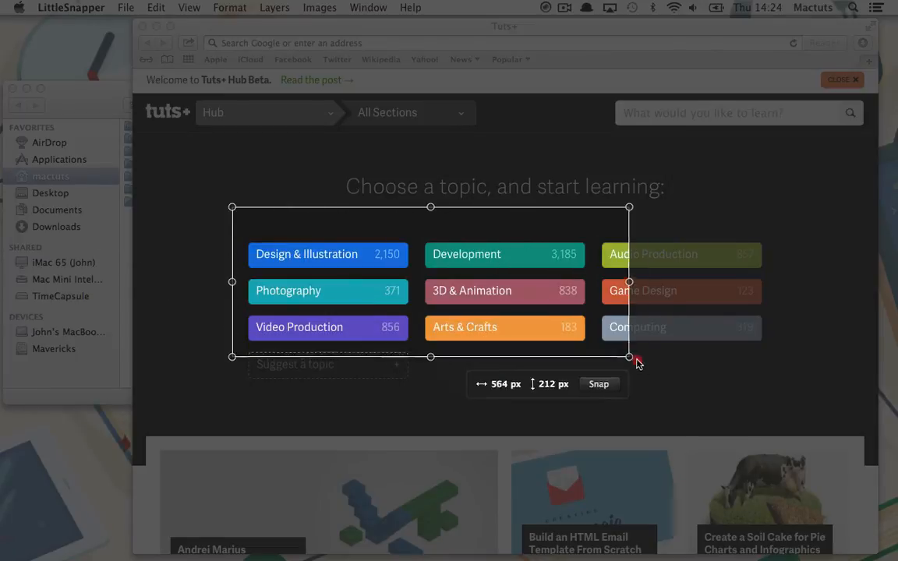
left_click_drag(630, 359, 804, 413)
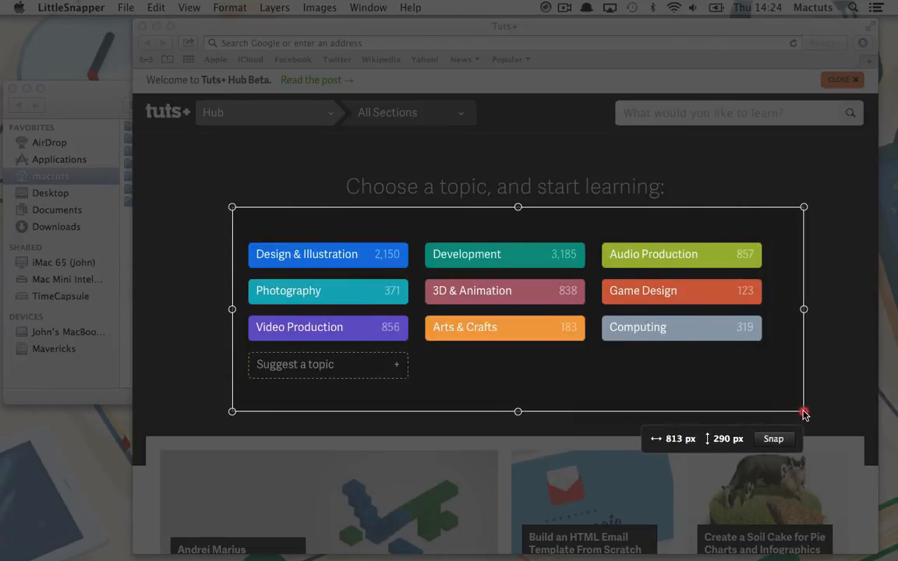
left_click_drag(805, 412, 804, 412)
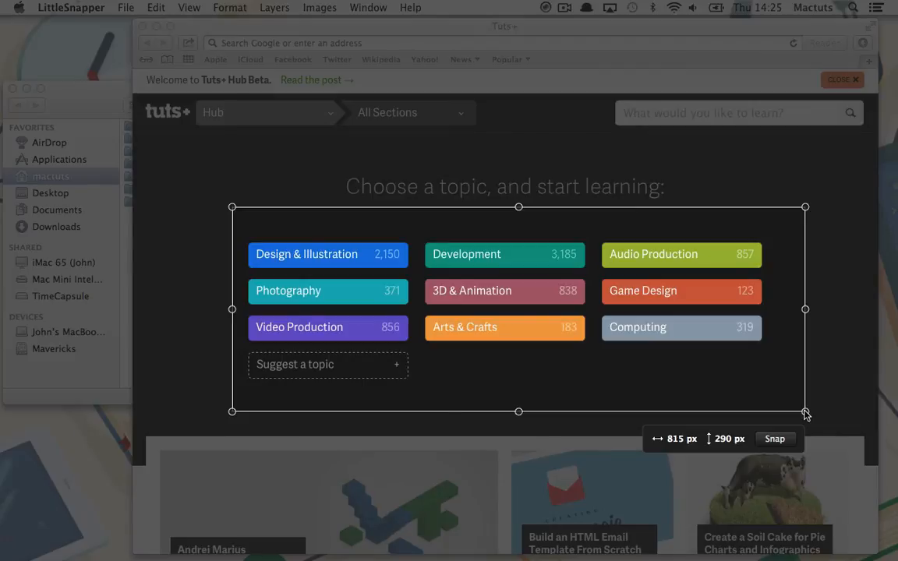
mouse_move(754, 409)
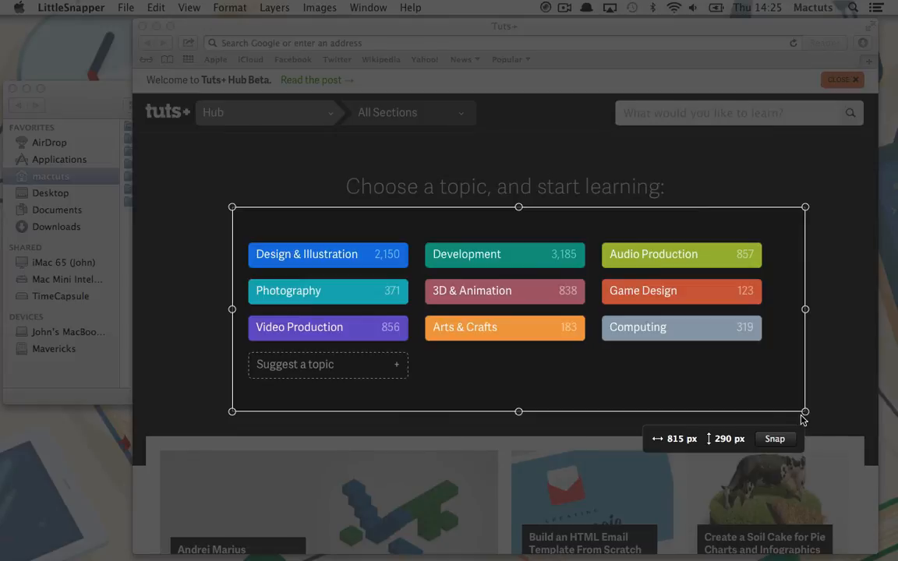
left_click(773, 439)
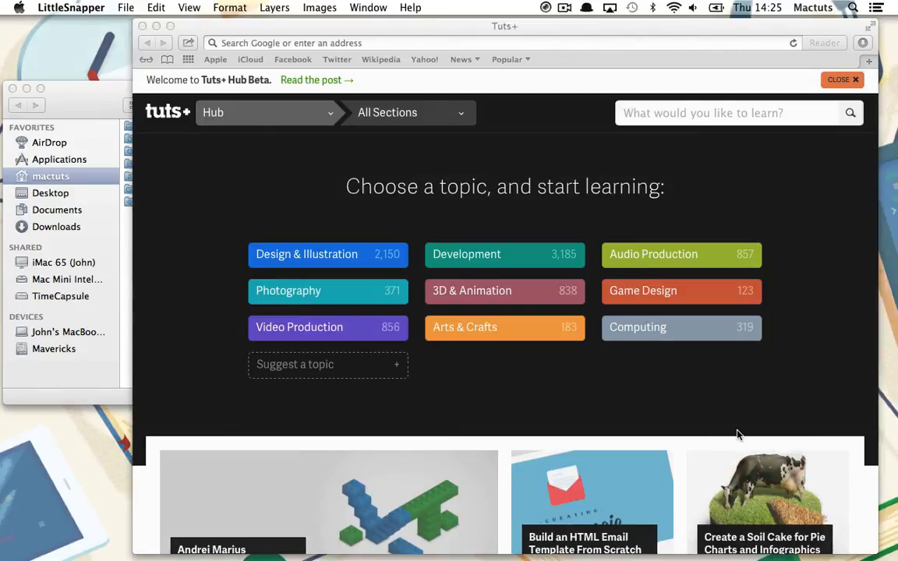
mouse_move(623, 386)
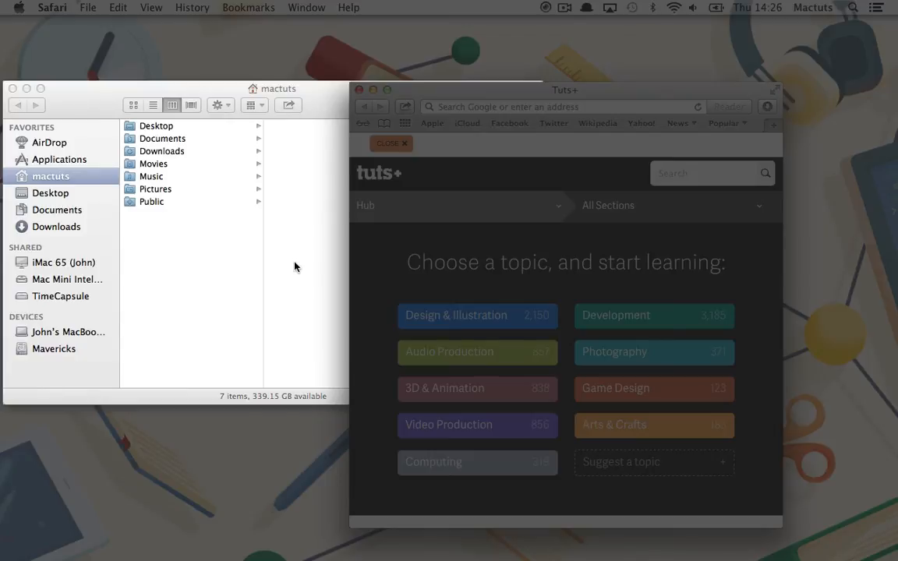
mouse_move(359, 279)
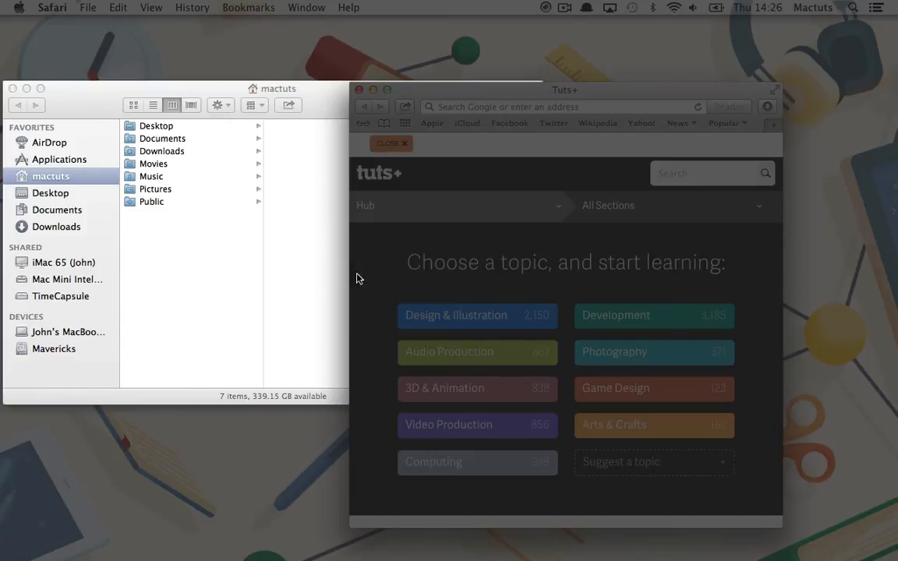
- Capture the narrowed Safari window showing the Tuts+ Hub page as a window snap
left_click(564, 88)
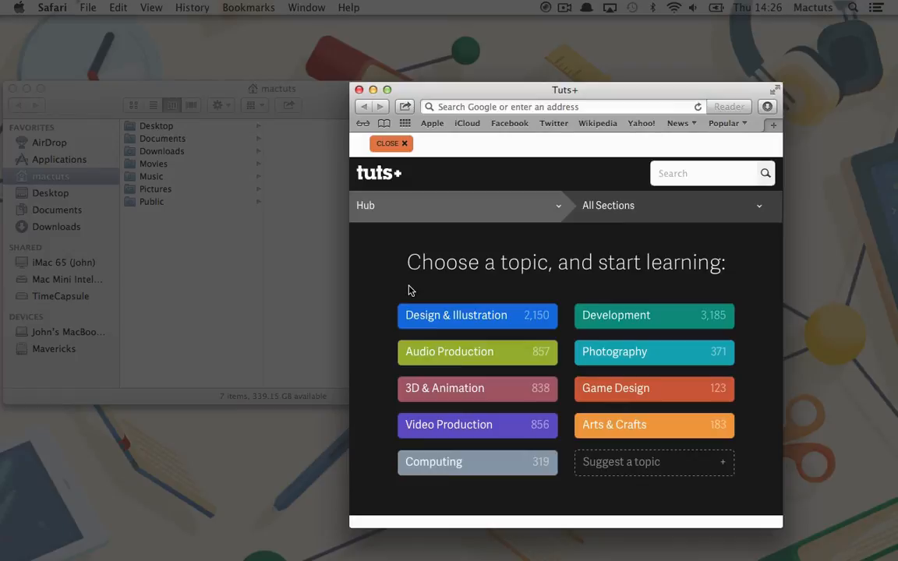